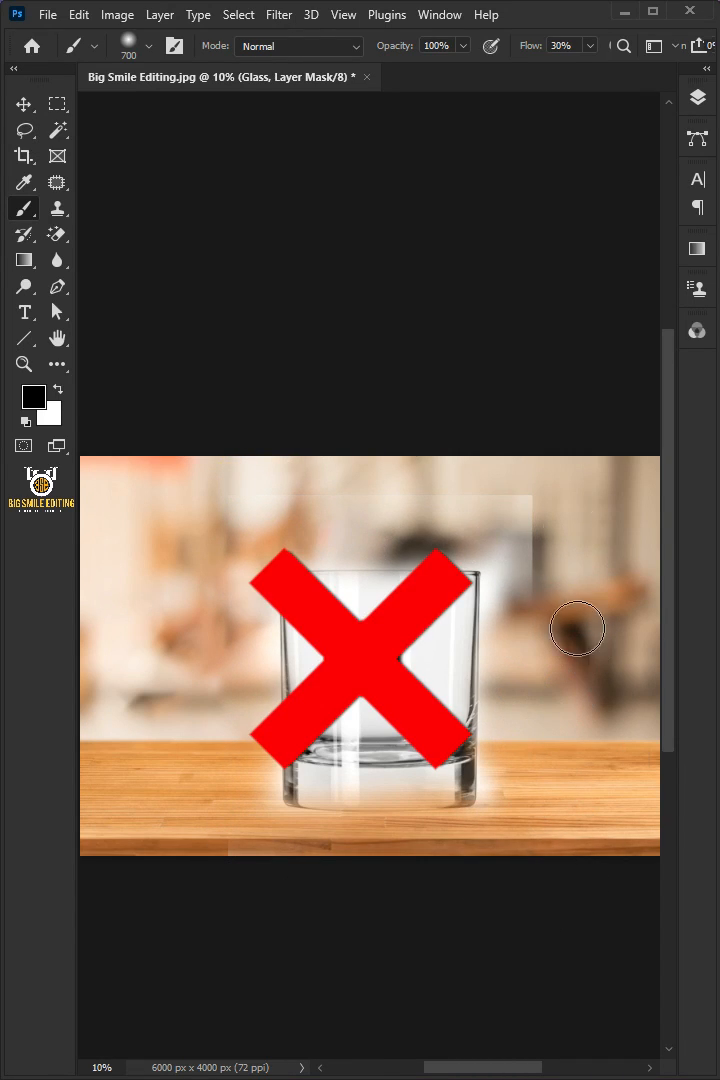
# Place the Glass image as an embedded layer and scale it up over the table
pyautogui.click(47, 14)
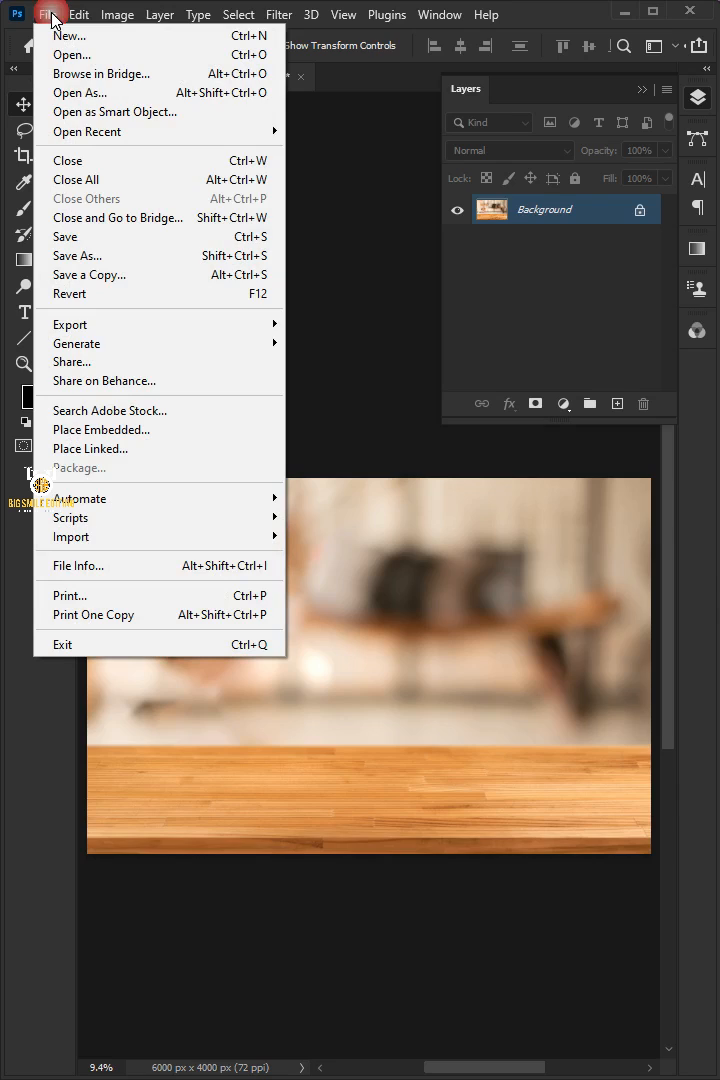
pyautogui.click(101, 429)
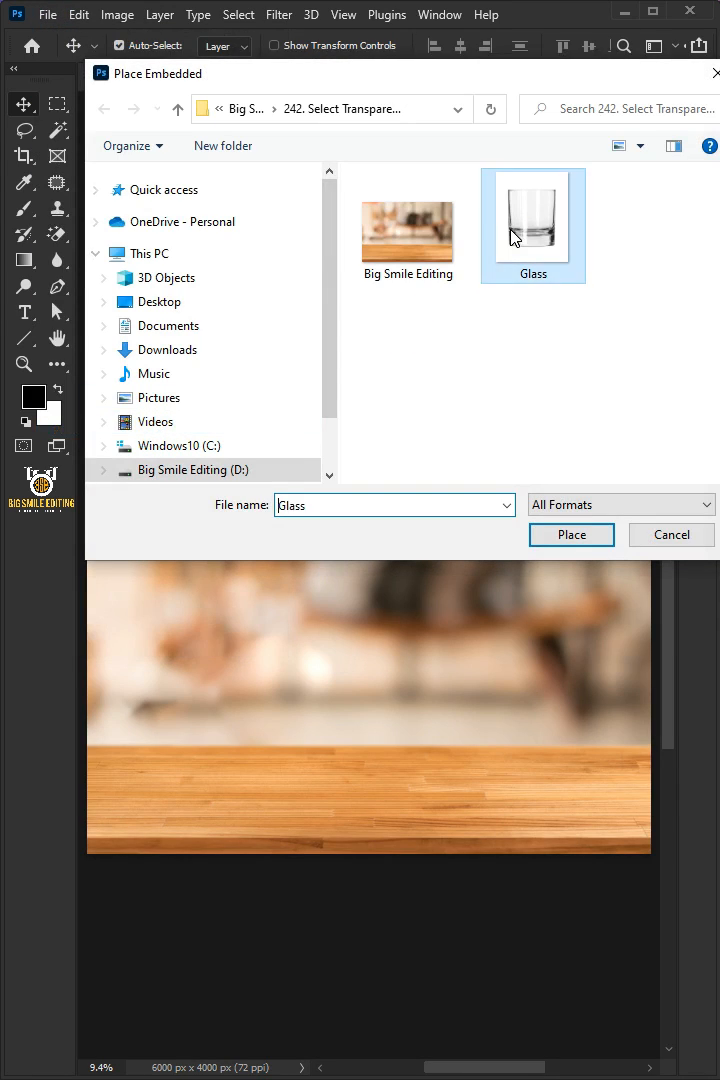
pyautogui.click(571, 534)
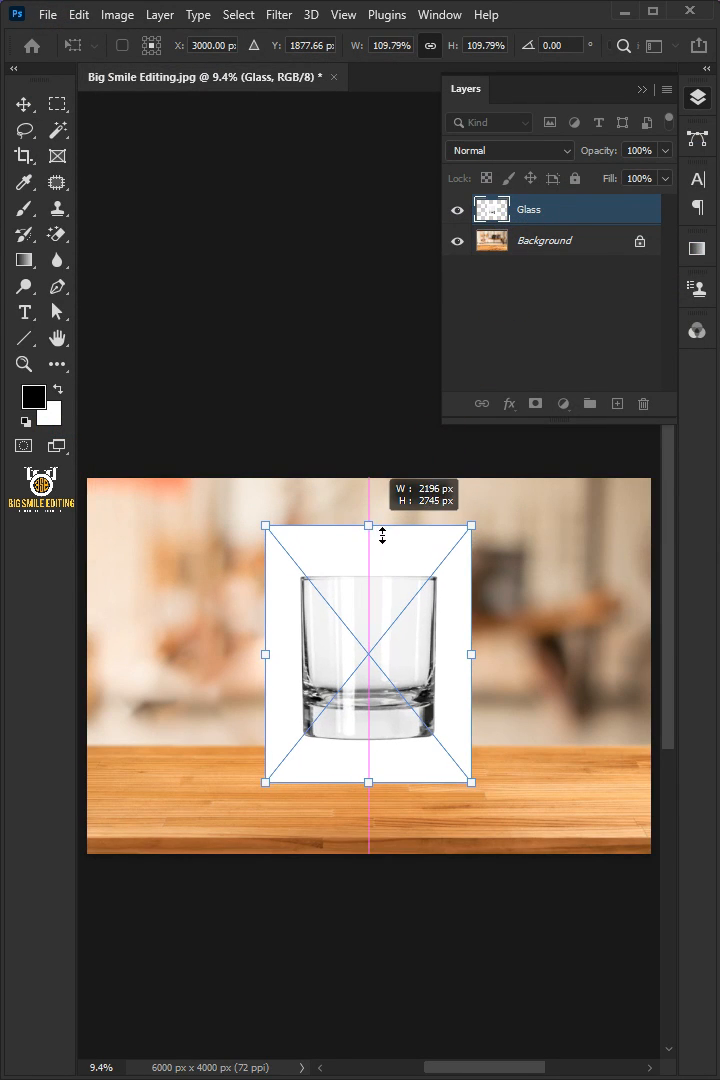
pyautogui.moveTo(367, 780); pyautogui.dragTo(367, 870)
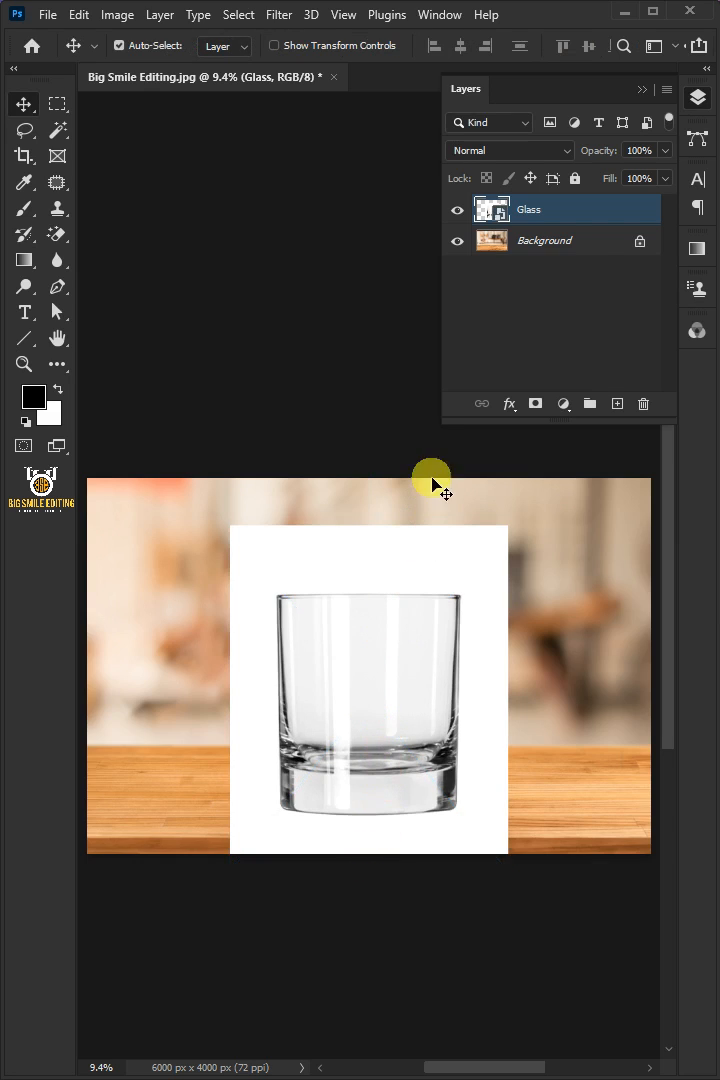
# Set the Glass layer to Multiply, duplicate it twice, and switch the top copy to Screen
pyautogui.click(509, 150)
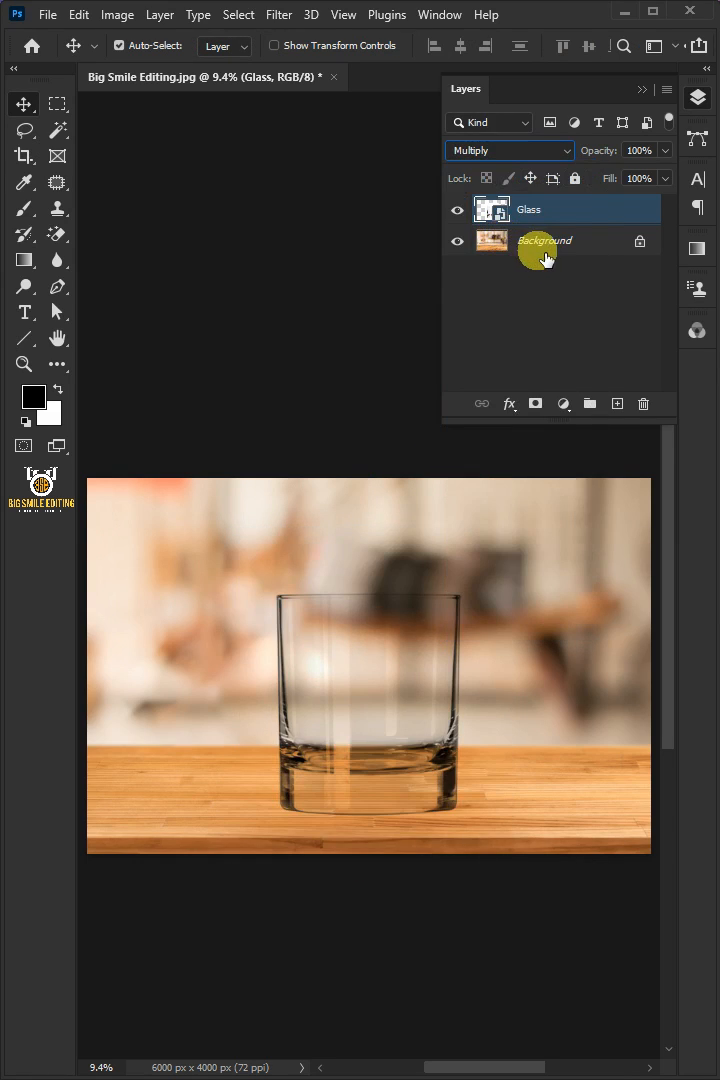
pyautogui.press('ctrl+j')
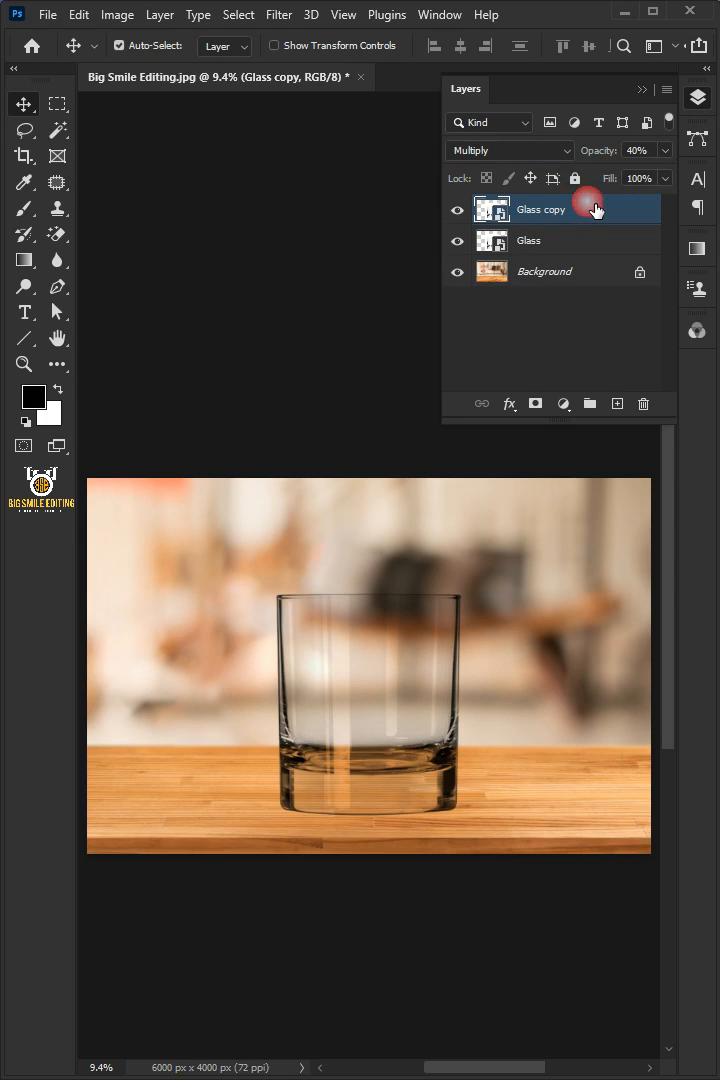
pyautogui.press('ctrl+j')
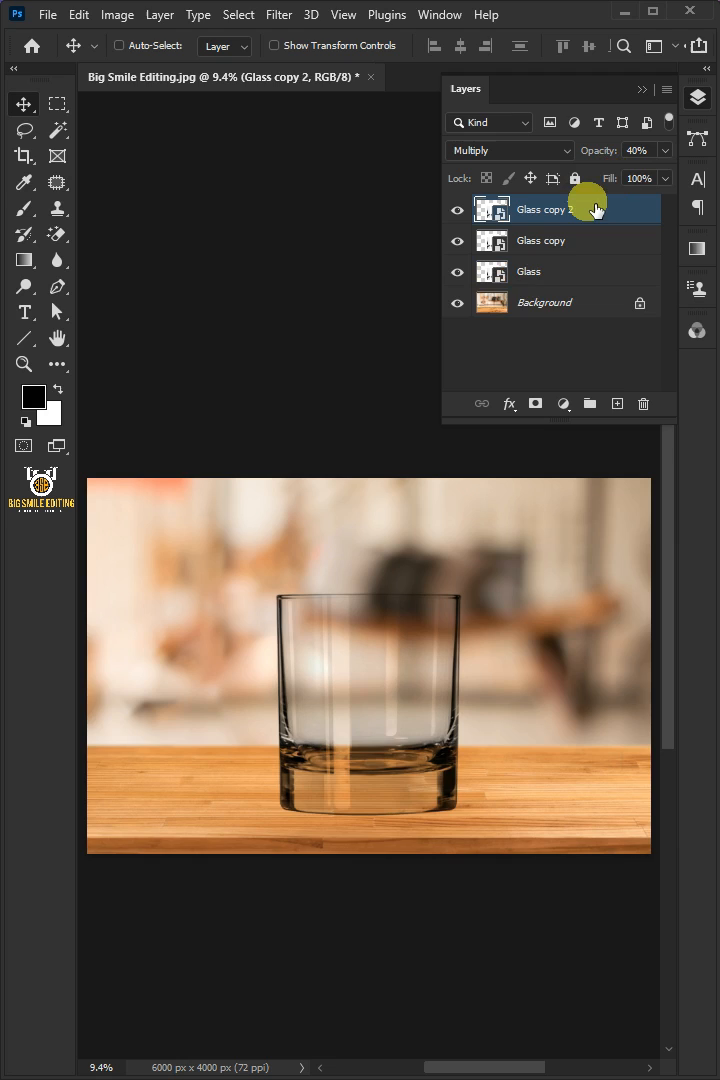
pyautogui.click(508, 150)
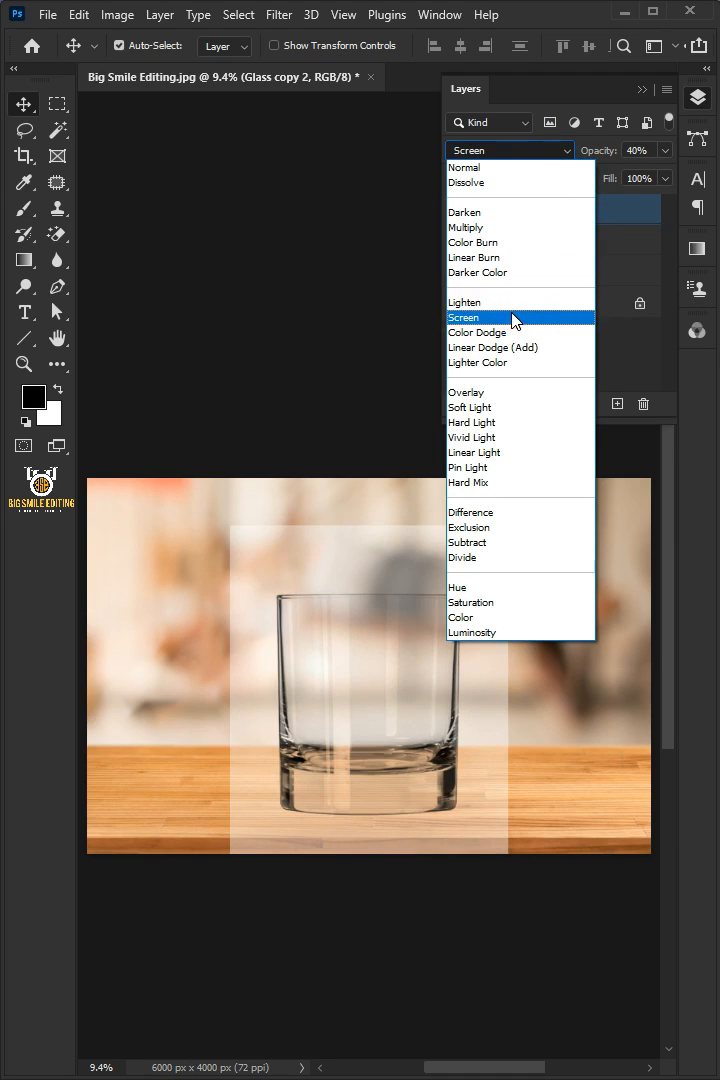
pyautogui.click(463, 317)
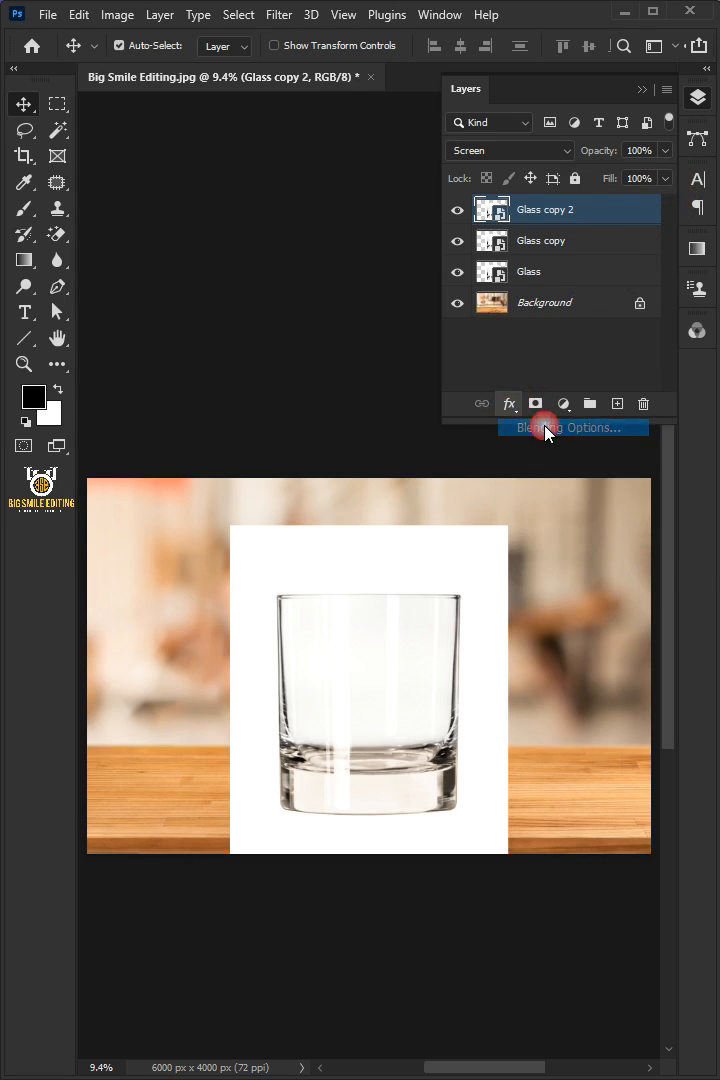
# In the top copy's Blending Options, move the This Layer white Blend If slider to about 241
pyautogui.click(571, 427)
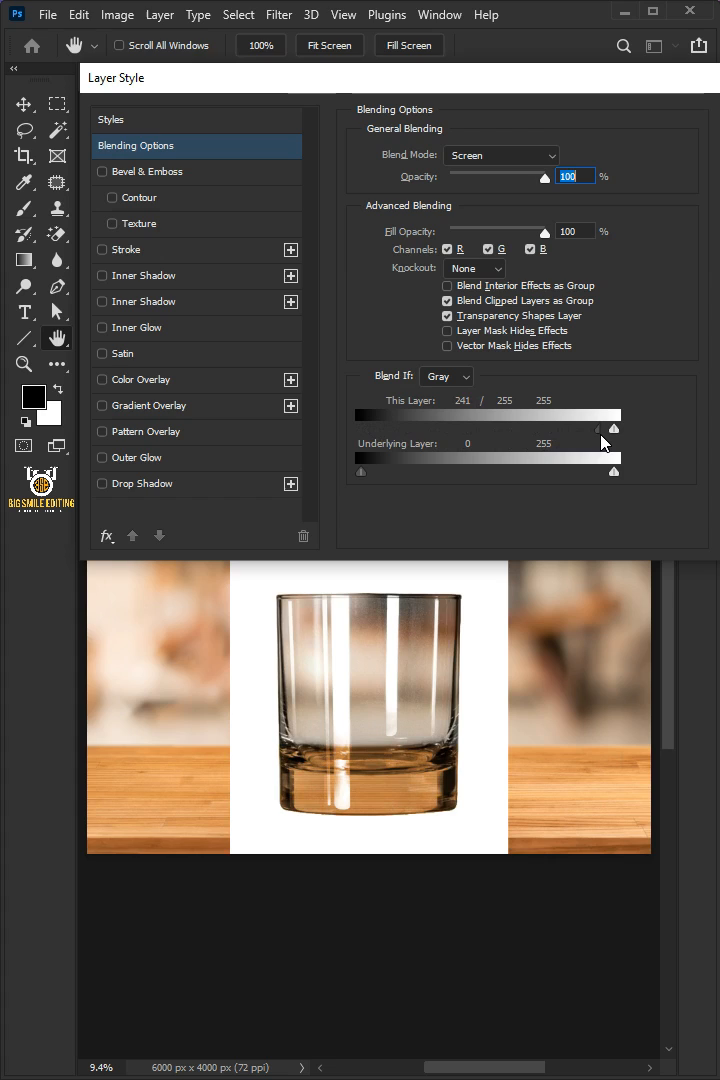
pyautogui.moveTo(598, 429); pyautogui.dragTo(613, 429)
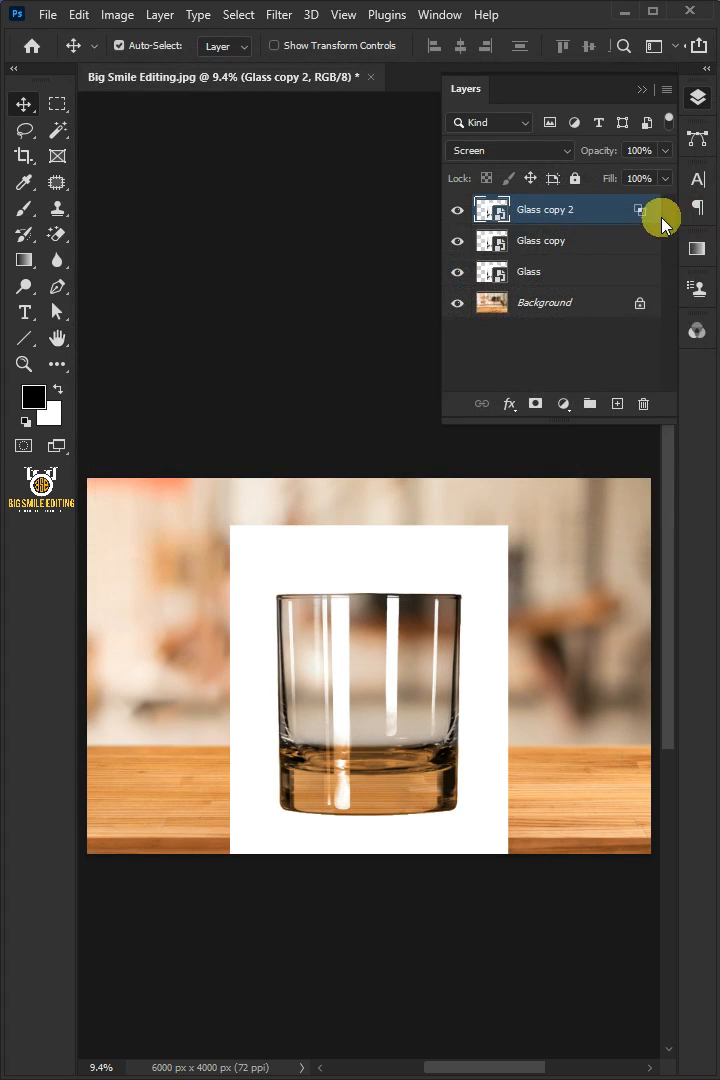
# Mask out the white backdrop with a Magic Wand selection and set the copy's opacity to 75%
pyautogui.click(57, 130)
pyautogui.write('3')
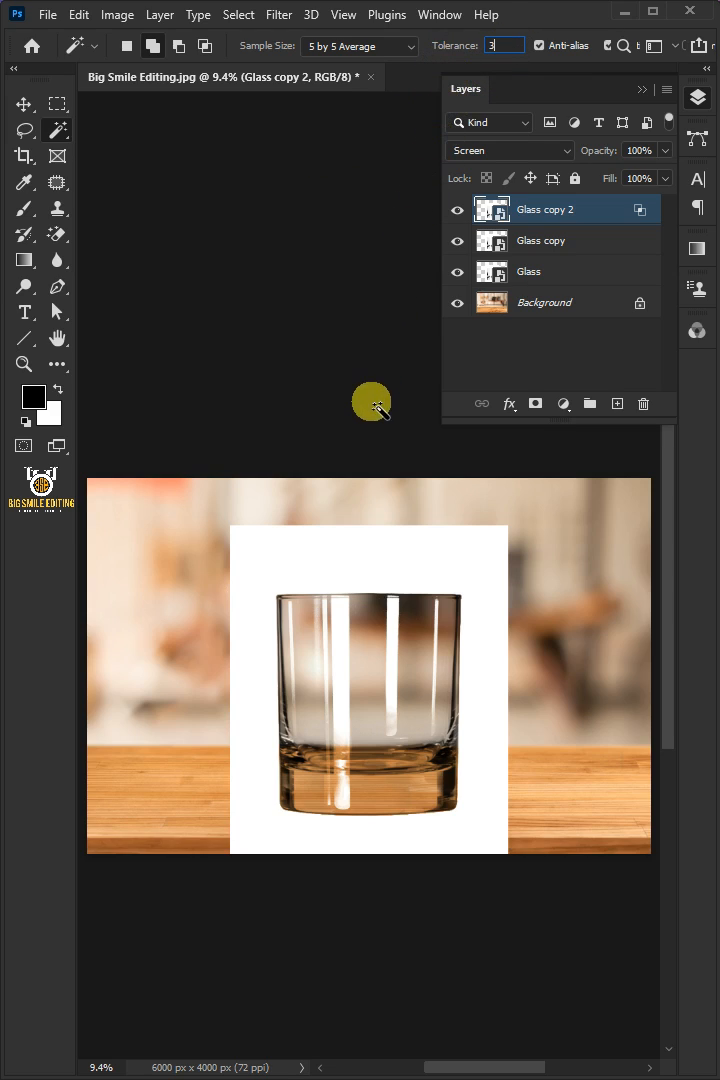
pyautogui.click(270, 550)
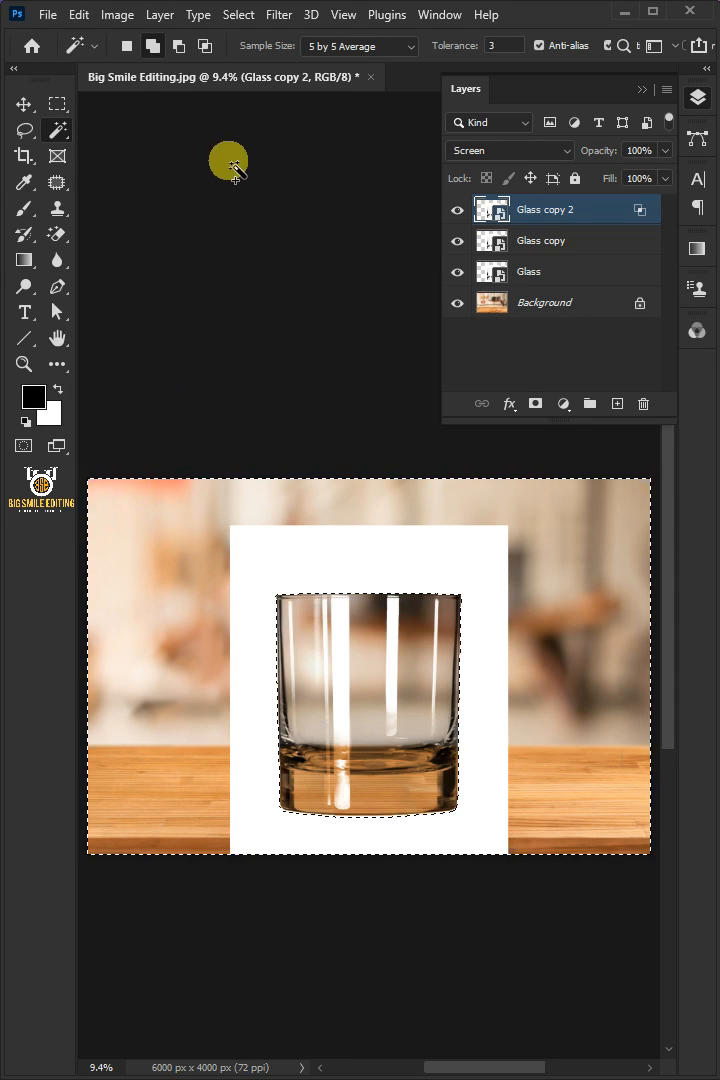
pyautogui.moveTo(270, 128)
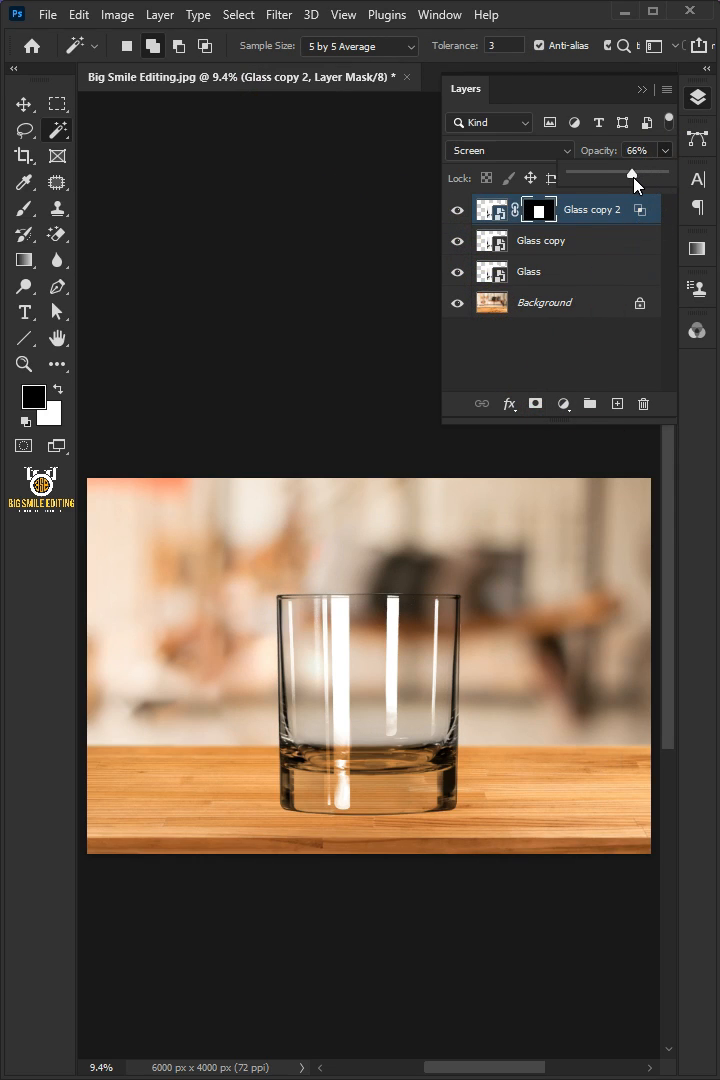
pyautogui.moveTo(632, 173); pyautogui.dragTo(640, 173)
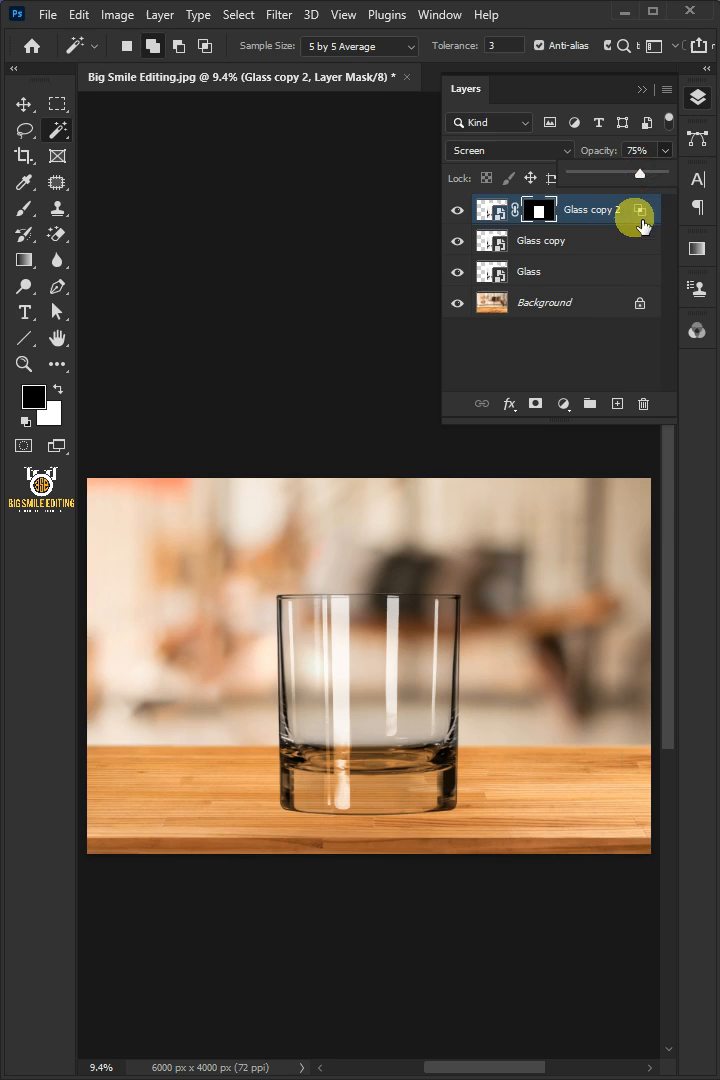
pyautogui.click(562, 404)
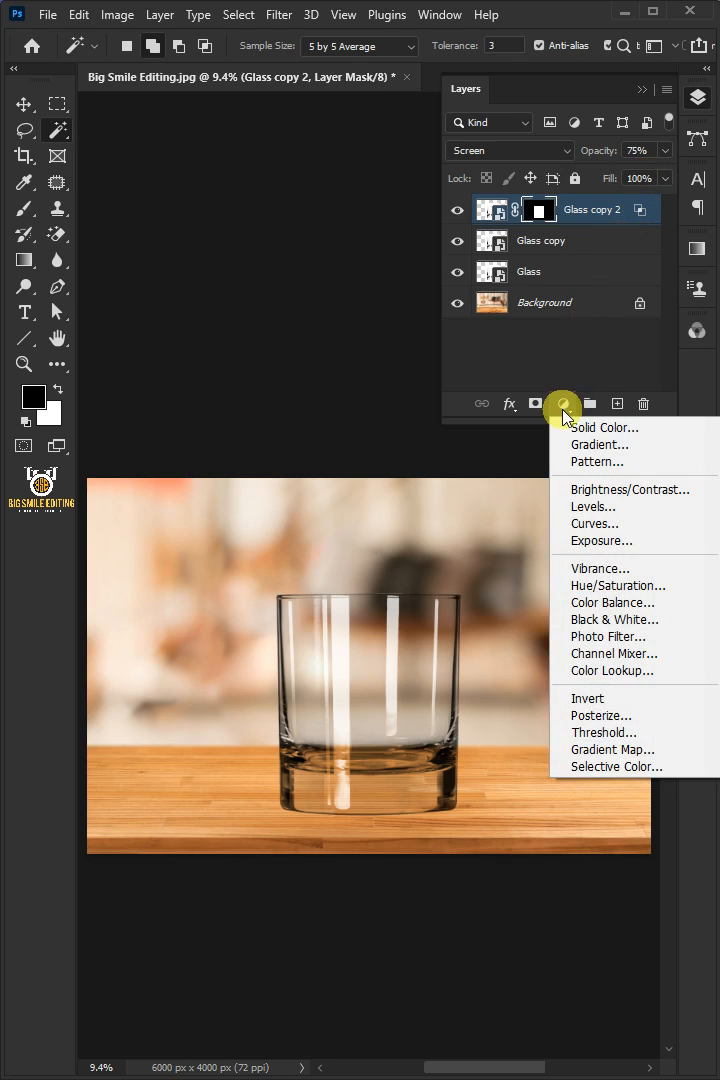
# Add a Solid Color fill in Color blend mode, copy the glass mask onto it, and edit its colour
pyautogui.click(604, 427)
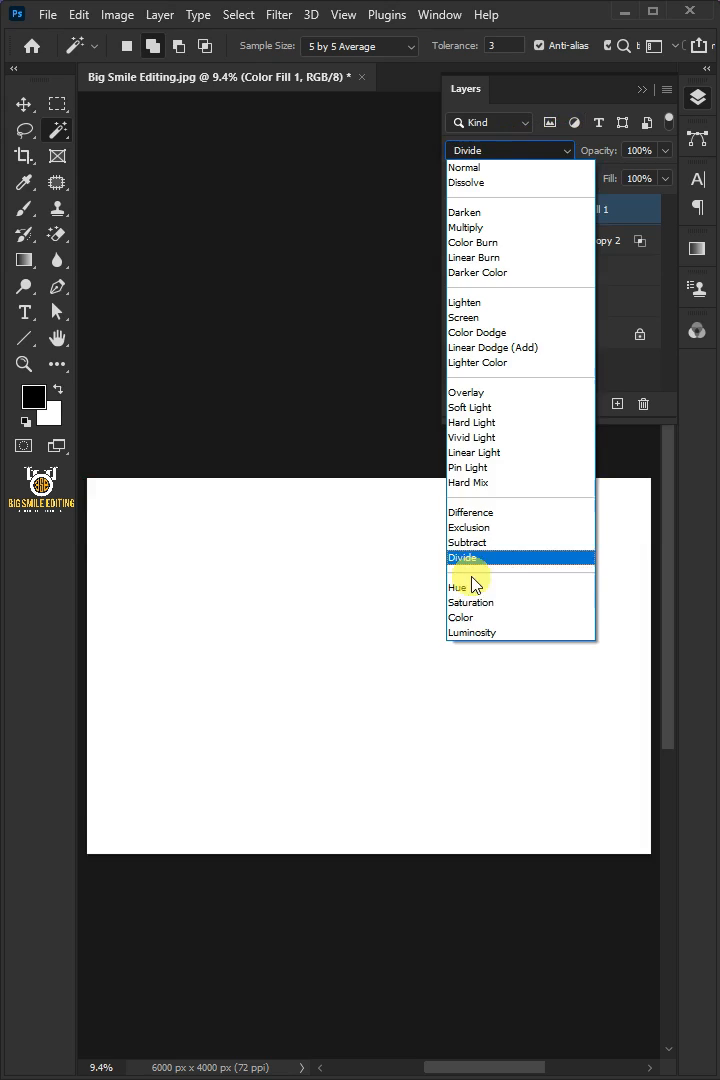
pyautogui.click(463, 317)
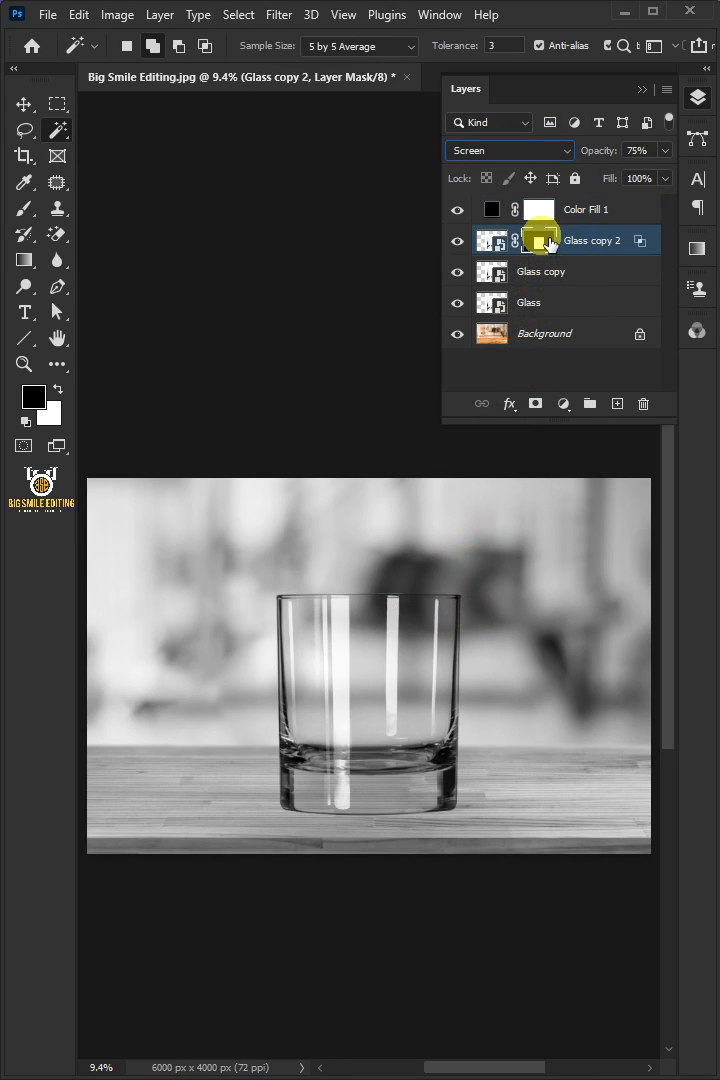
pyautogui.click(586, 209)
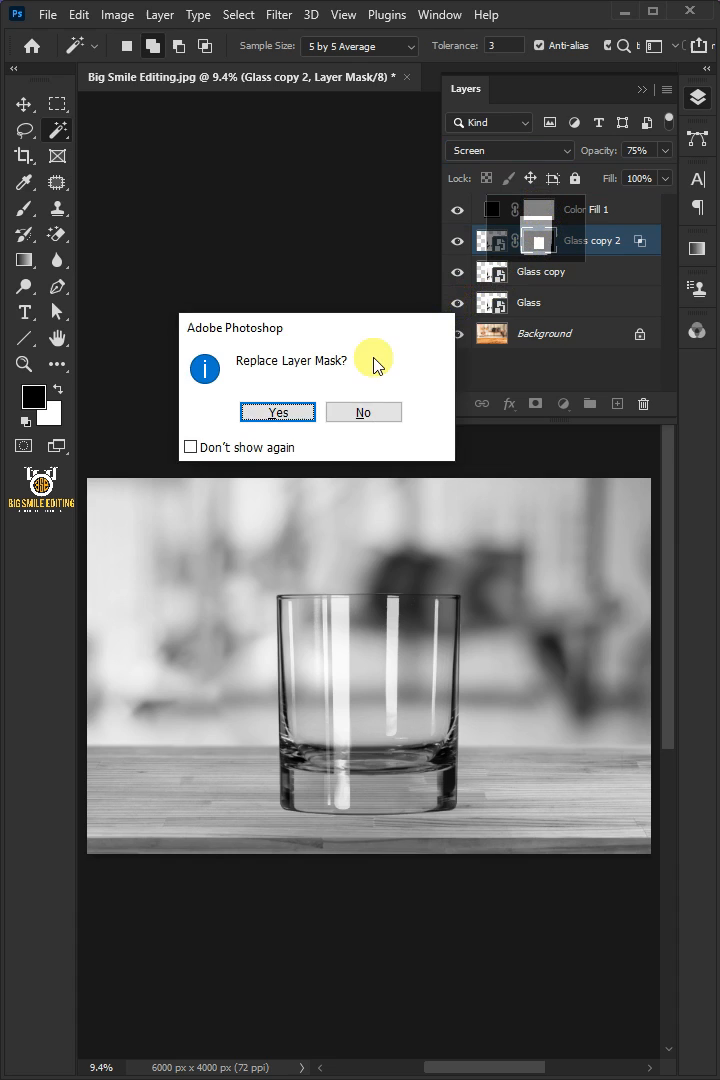
pyautogui.click(277, 411)
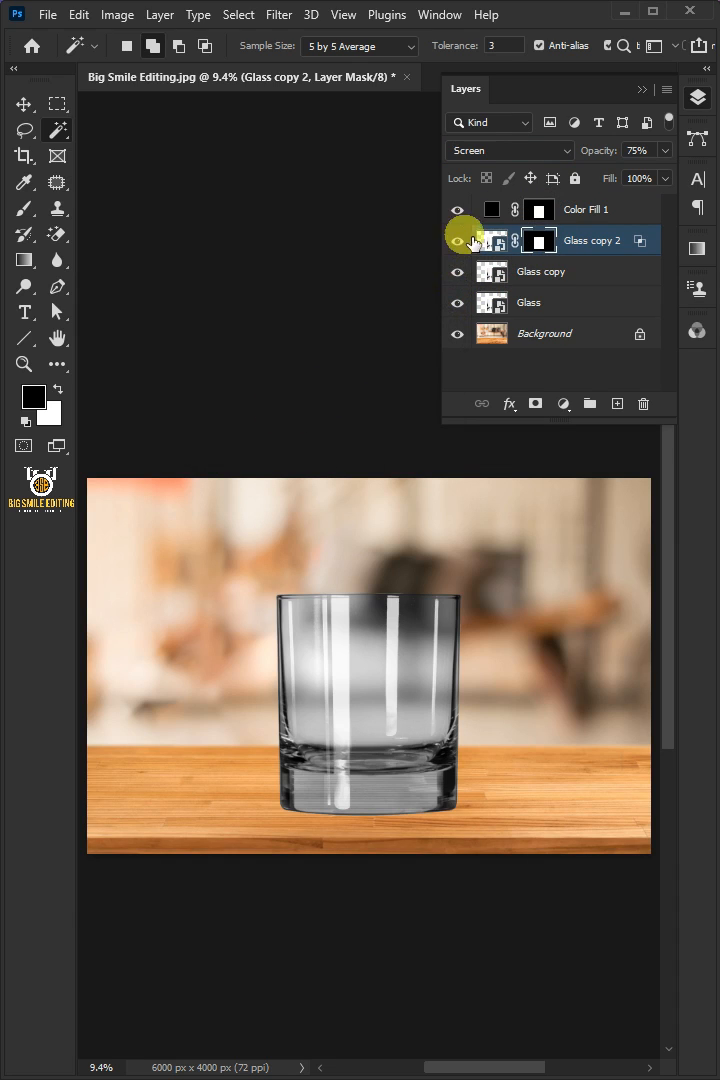
pyautogui.doubleClick(491, 209)
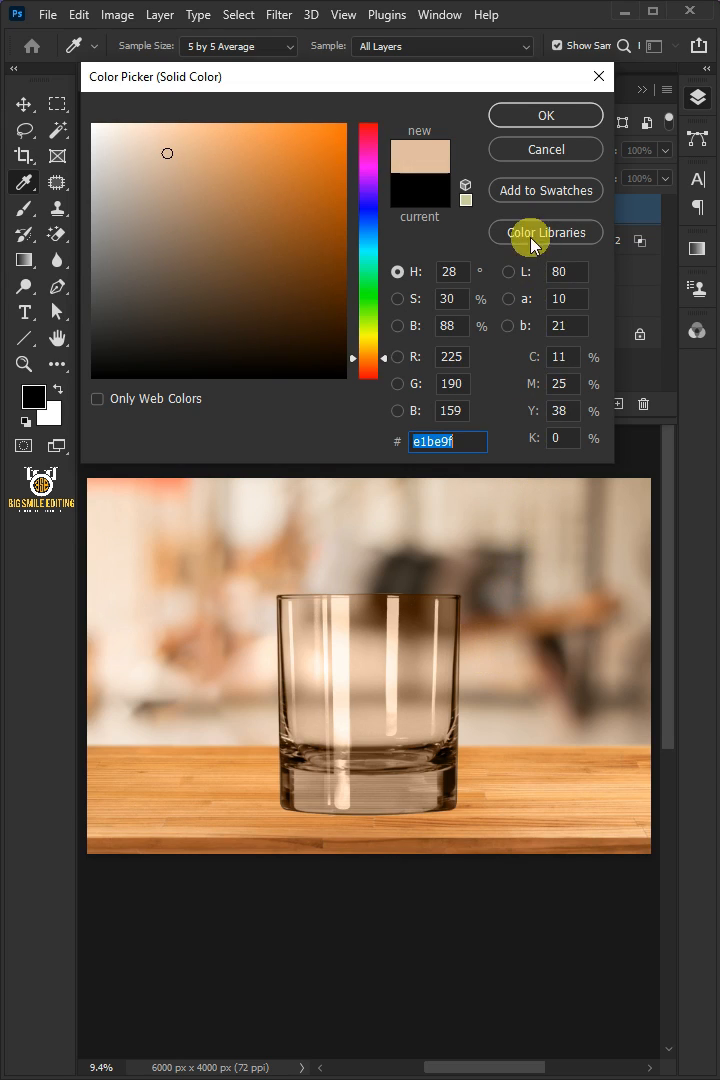
# Confirm the light tan tint in the Color Picker
pyautogui.click(545, 115)
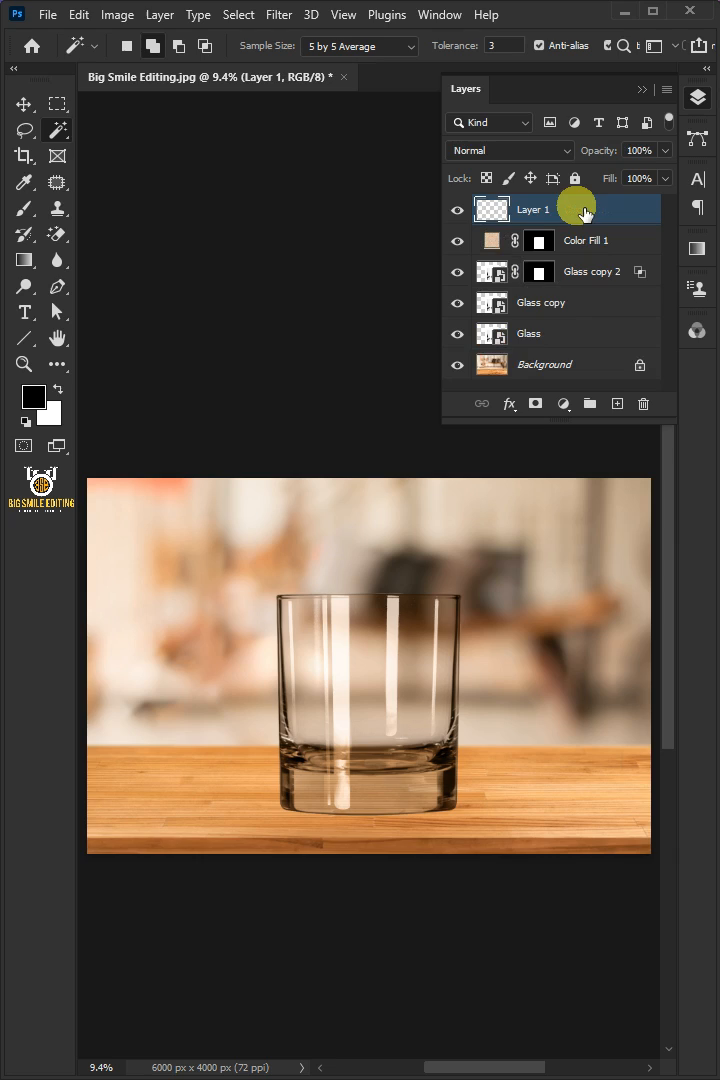
# Rename the new empty layer to 'reflection'
pyautogui.doubleClick(531, 209)
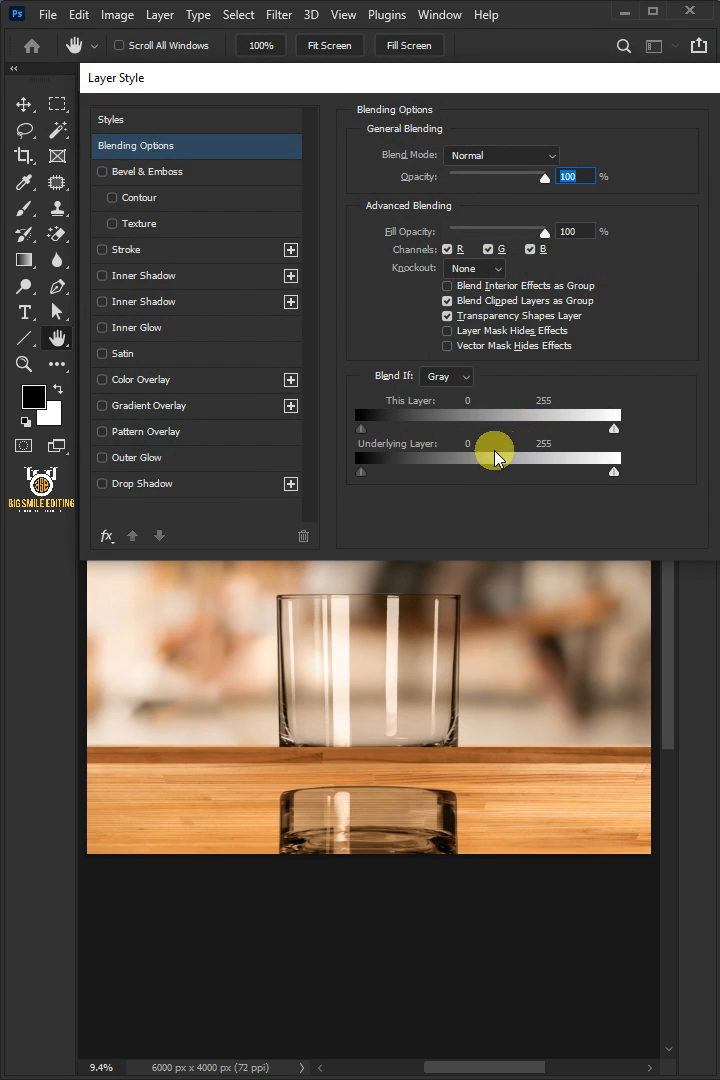
# Split the Underlying Layer black Blend If slider to about 0/83 so the wood shows through
pyautogui.moveTo(362, 470); pyautogui.dragTo(432, 470)
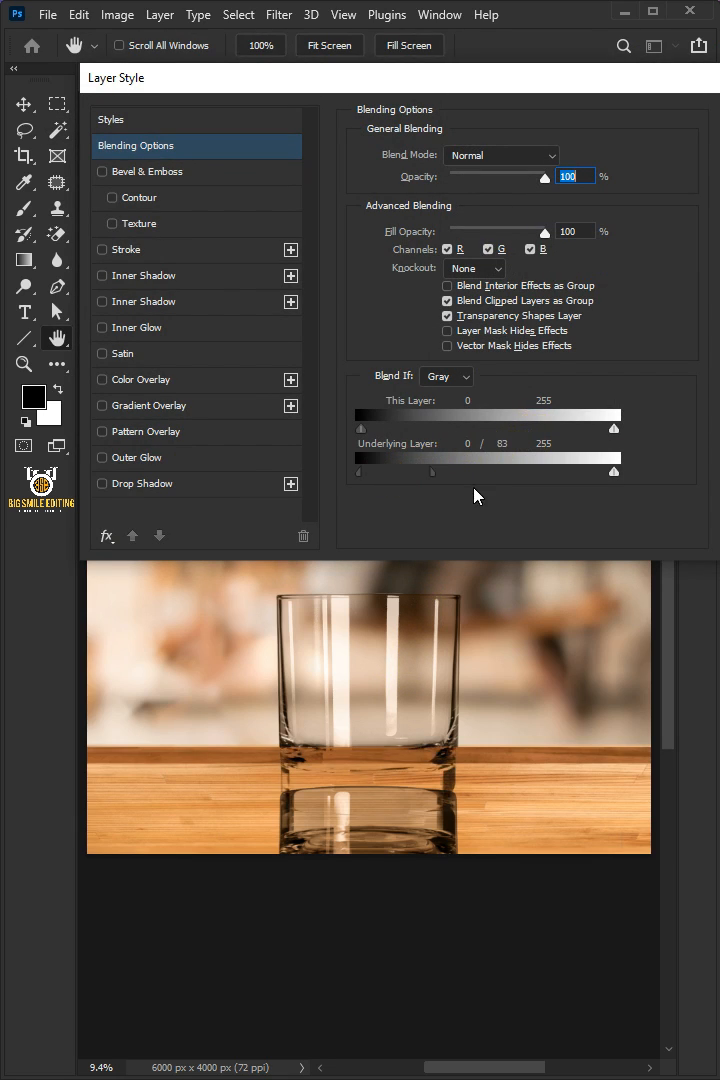
pyautogui.moveTo(432, 470); pyautogui.dragTo(613, 470)
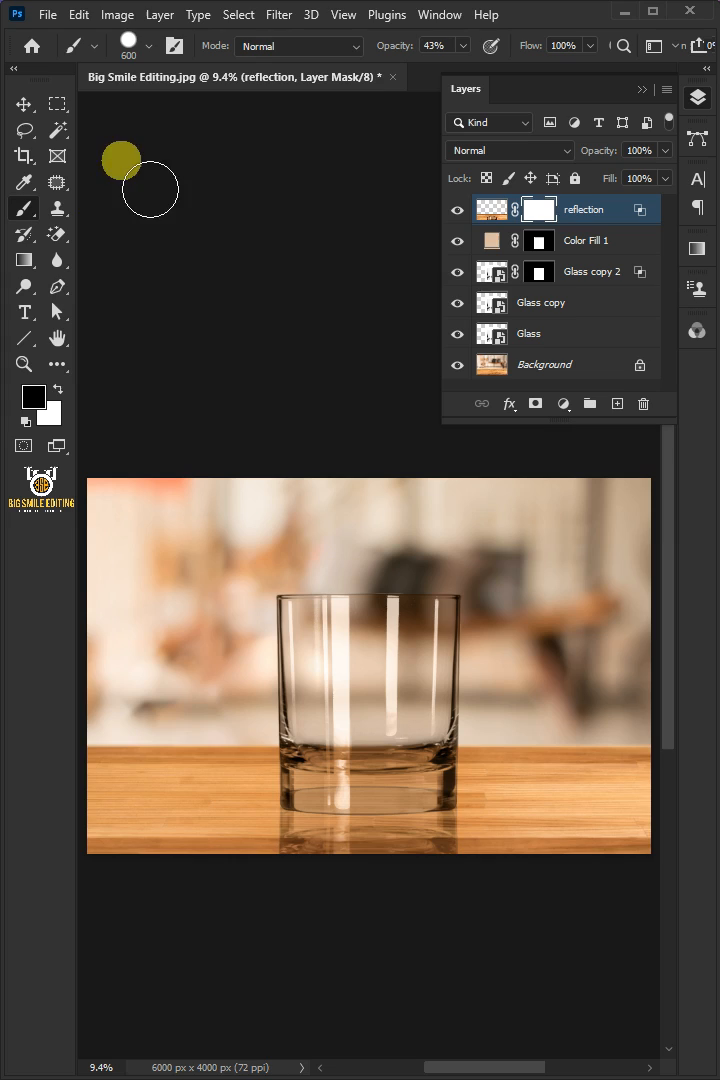
# Set up a soft black brush at 30% flow to fade the reflection, then compare with it toggled
pyautogui.moveTo(120, 160); pyautogui.dragTo(205, 280)
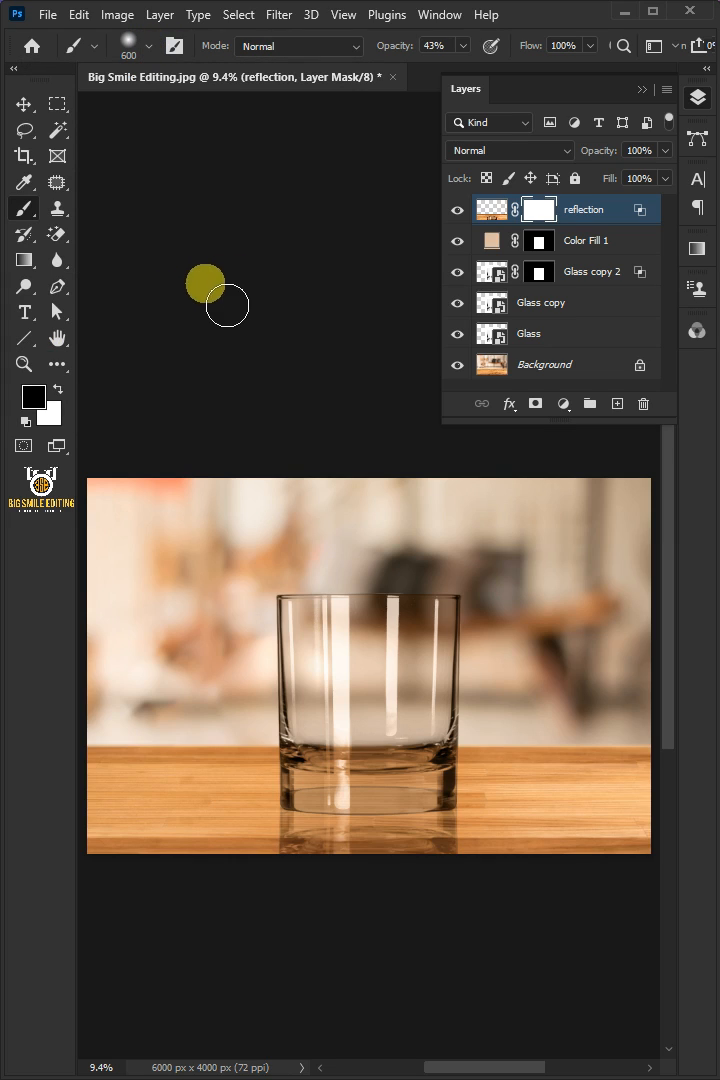
pyautogui.click(445, 45)
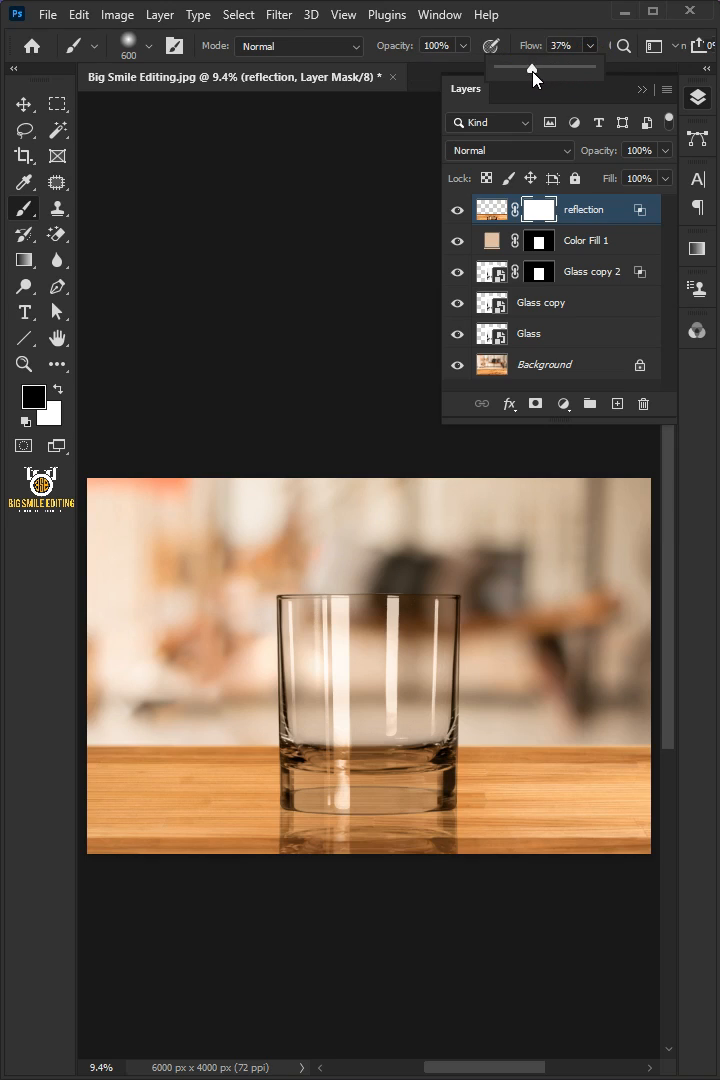
pyautogui.moveTo(548, 66); pyautogui.dragTo(528, 66)
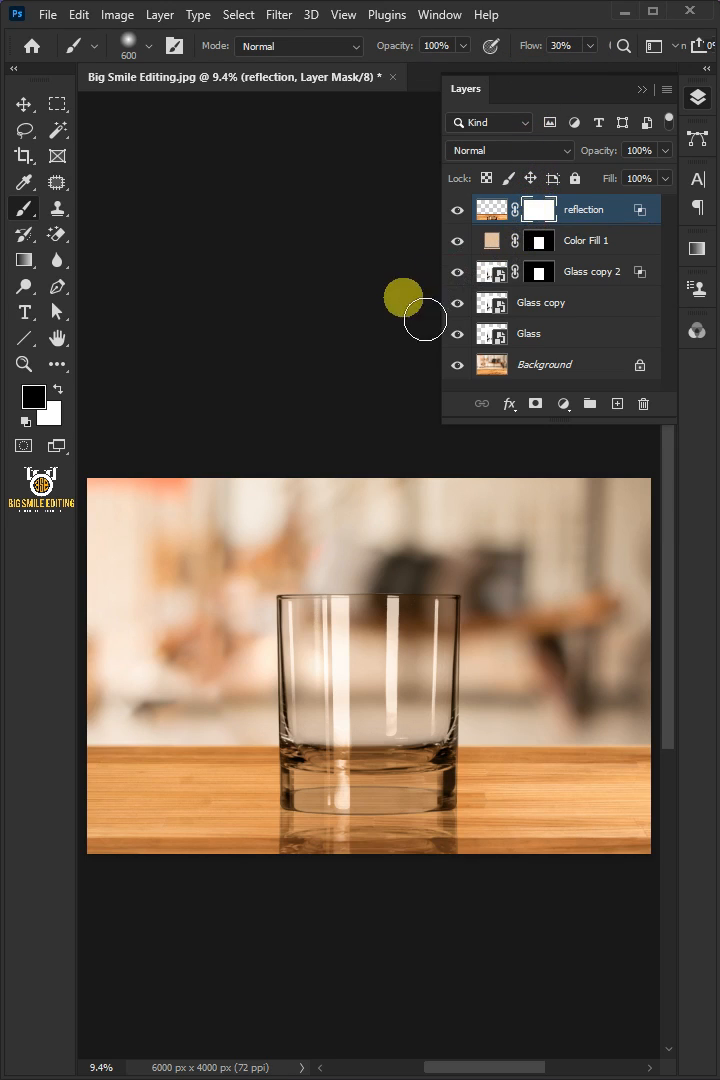
pyautogui.click(33, 393)
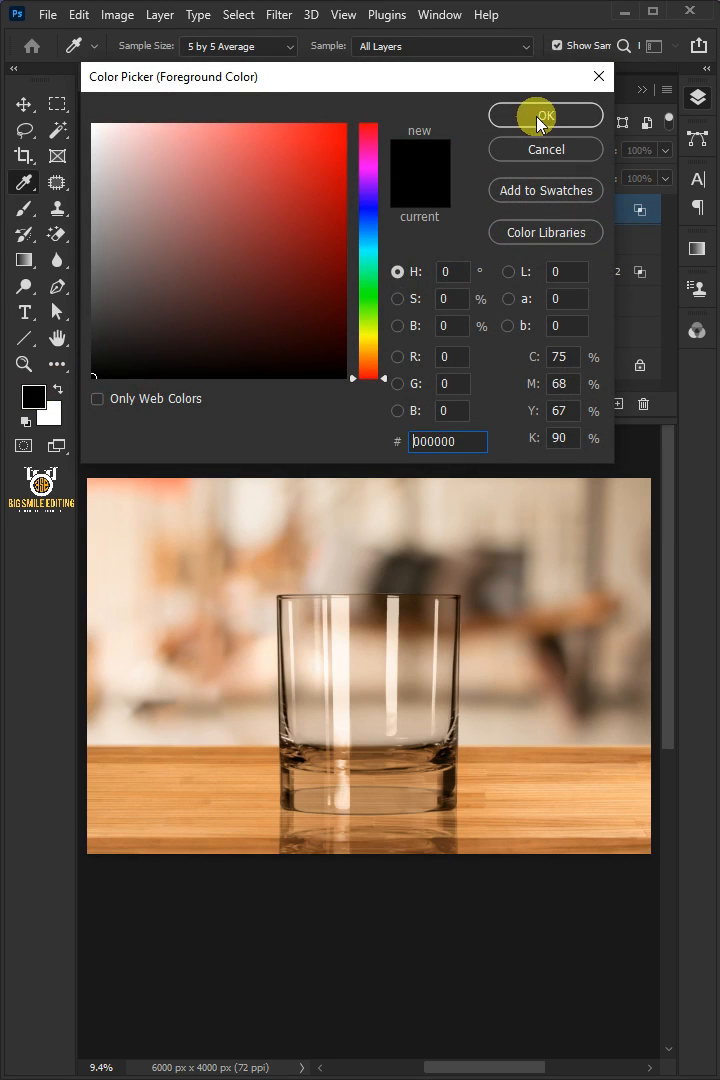
pyautogui.click(538, 115)
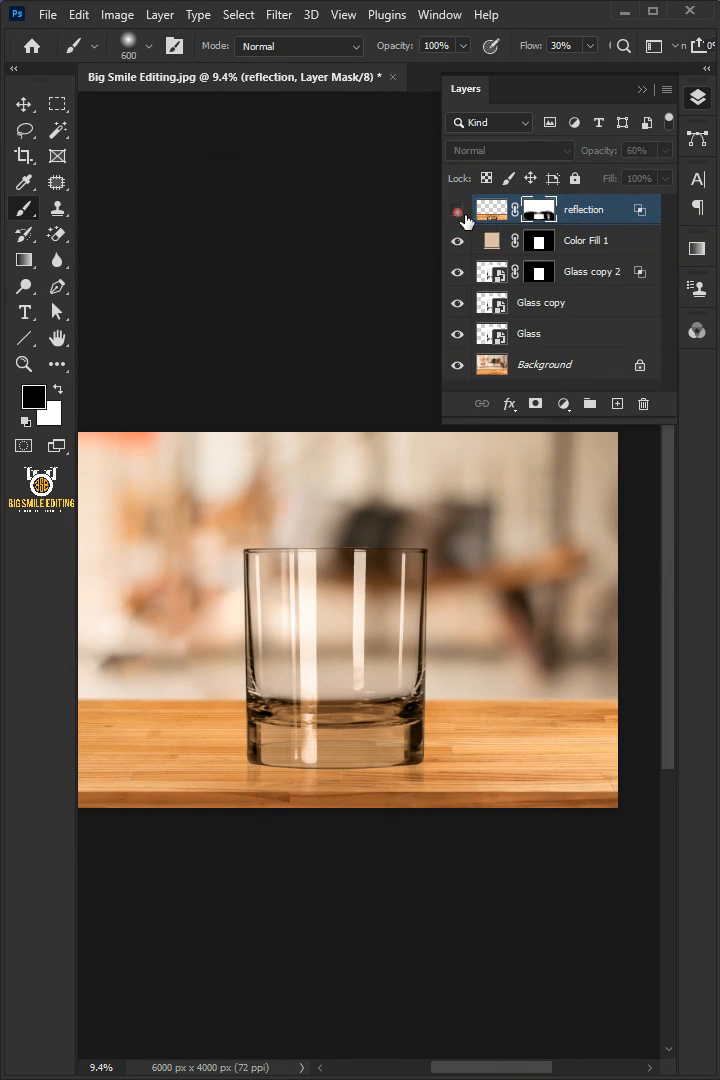
pyautogui.click(457, 209)
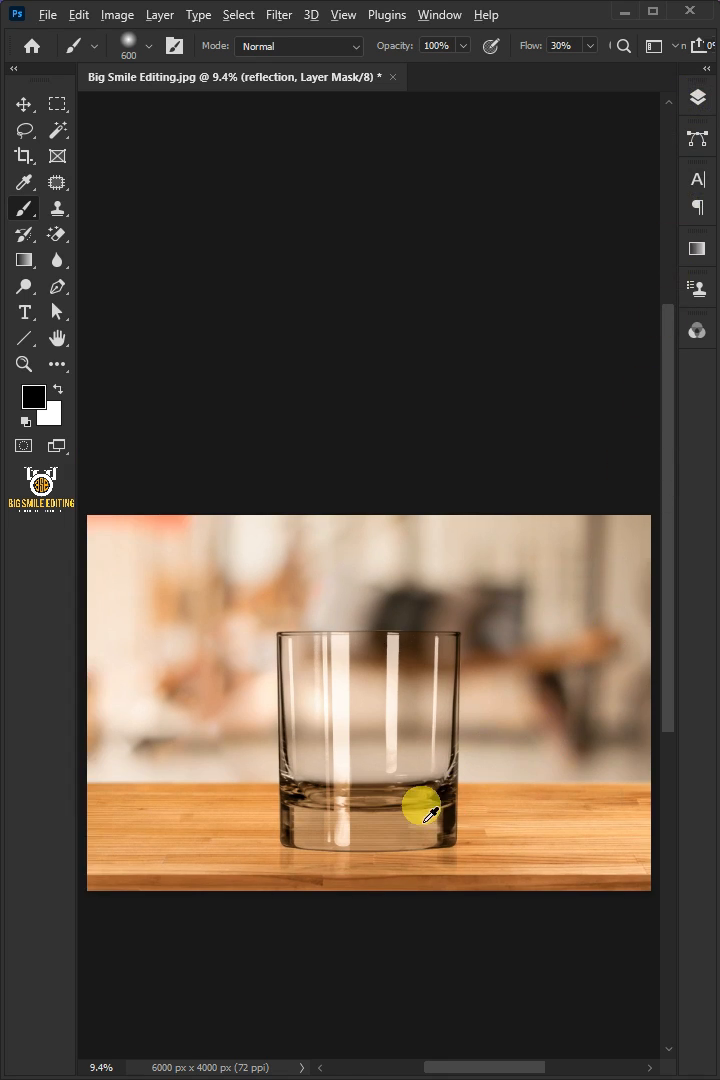